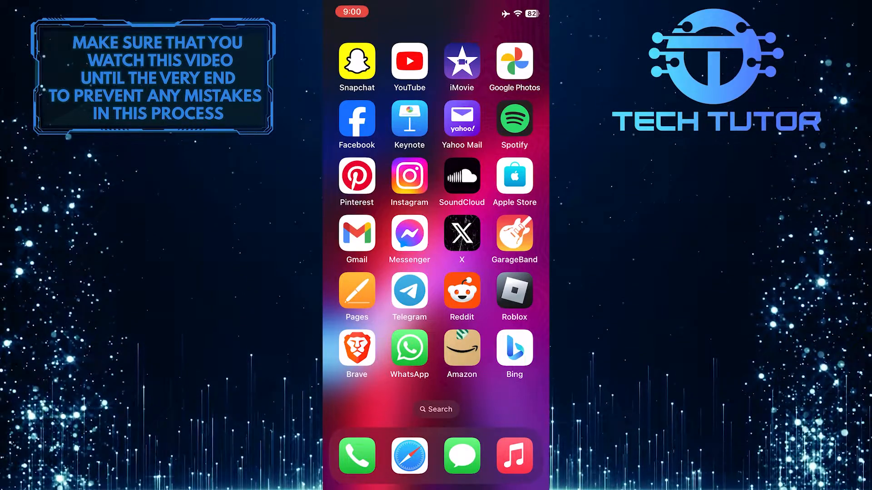
# - Launch the YouTube app from the Home Screen to its home feed
pyautogui.click(409, 63)
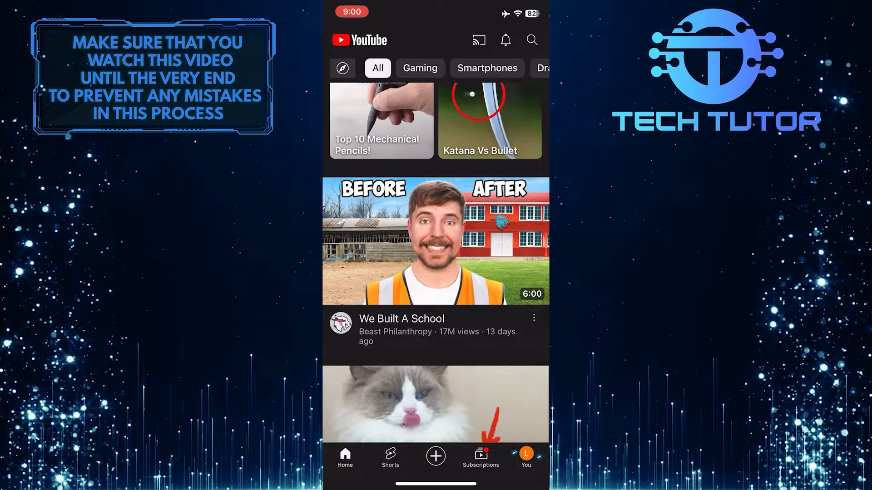
# - Reach YouTube's Settings list via the You account page and gear icon
pyautogui.click(525, 455)
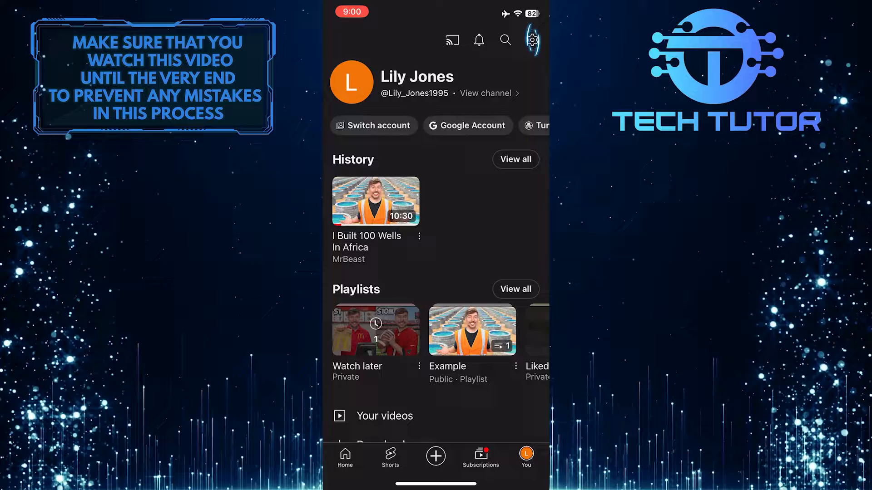
pyautogui.click(531, 39)
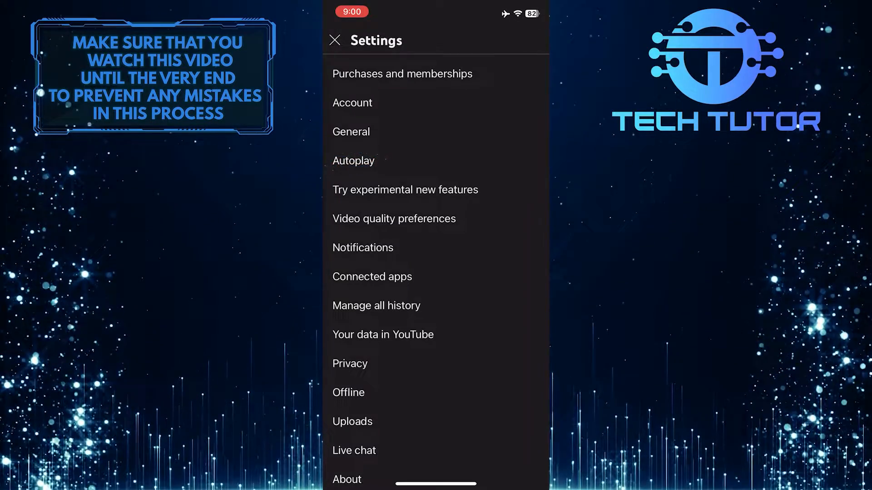
# - In Autoplay settings, switch on 'Mobile phone/tablet' autoplay for the next video
pyautogui.click(353, 161)
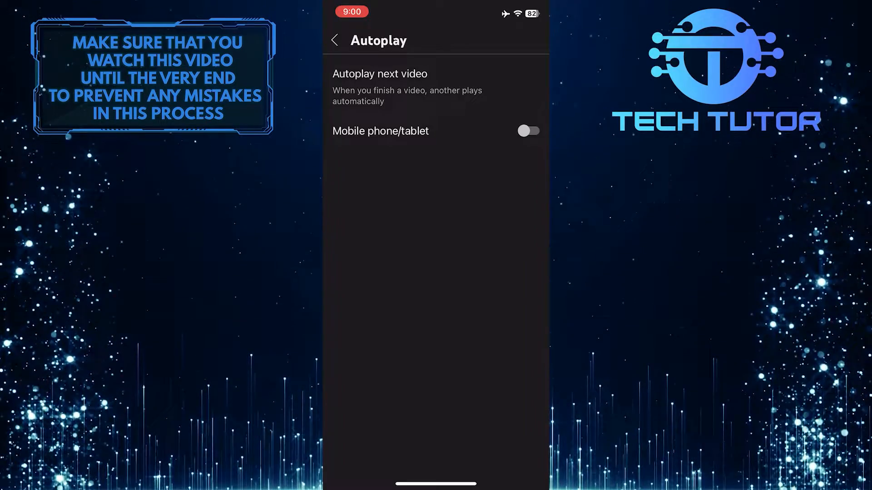
pyautogui.click(527, 130)
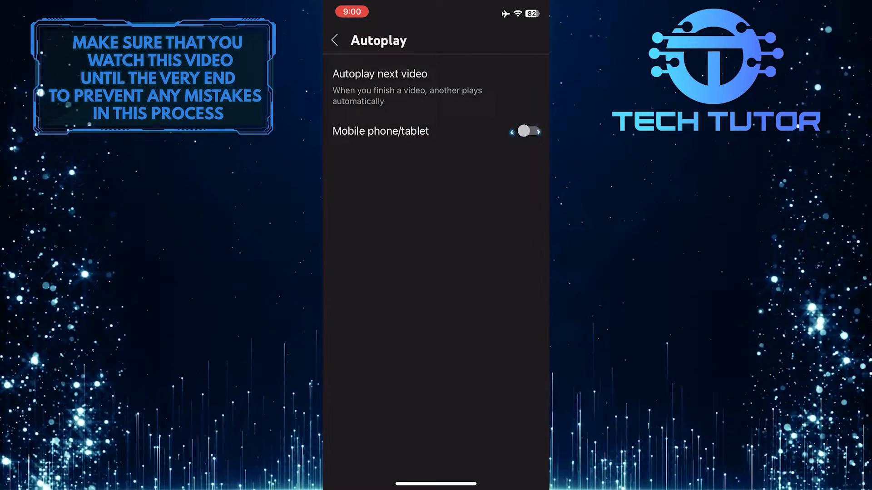
pyautogui.click(524, 131)
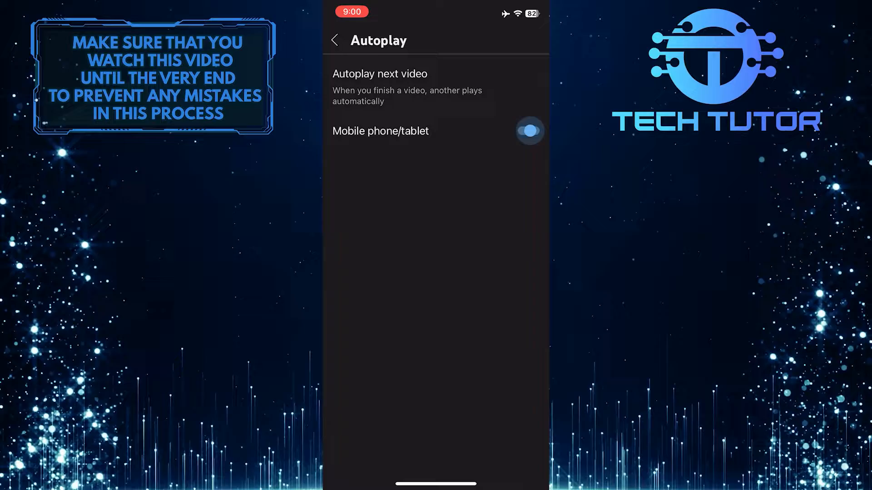
pyautogui.click(528, 131)
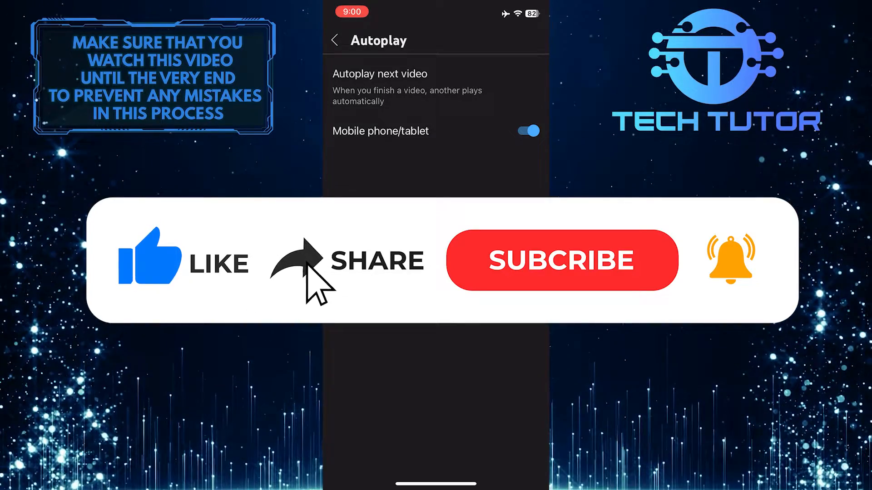
pyautogui.click(561, 260)
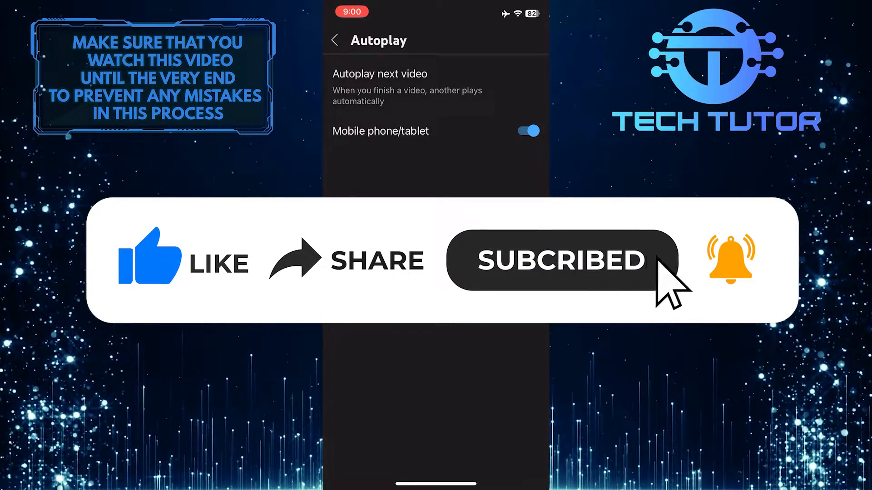